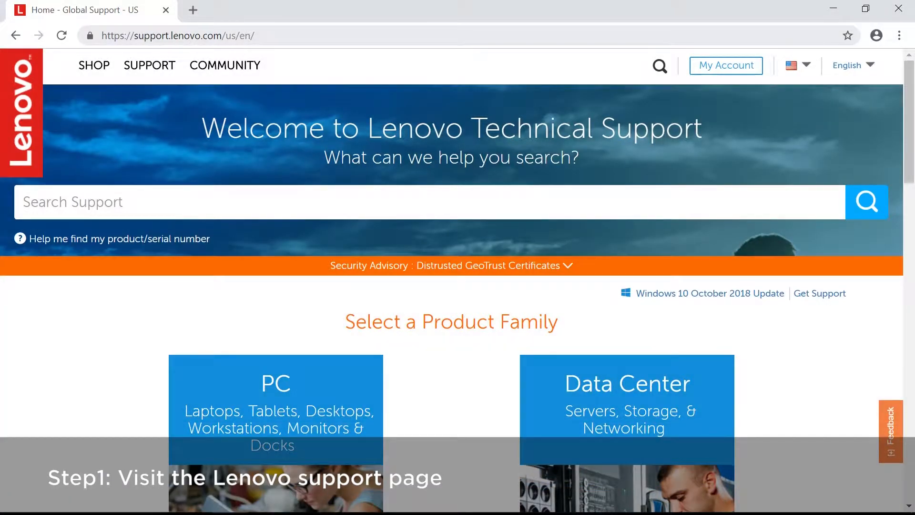
- Scroll the Data Center support page down to the Contact Us service-request options
scroll(down, 3)
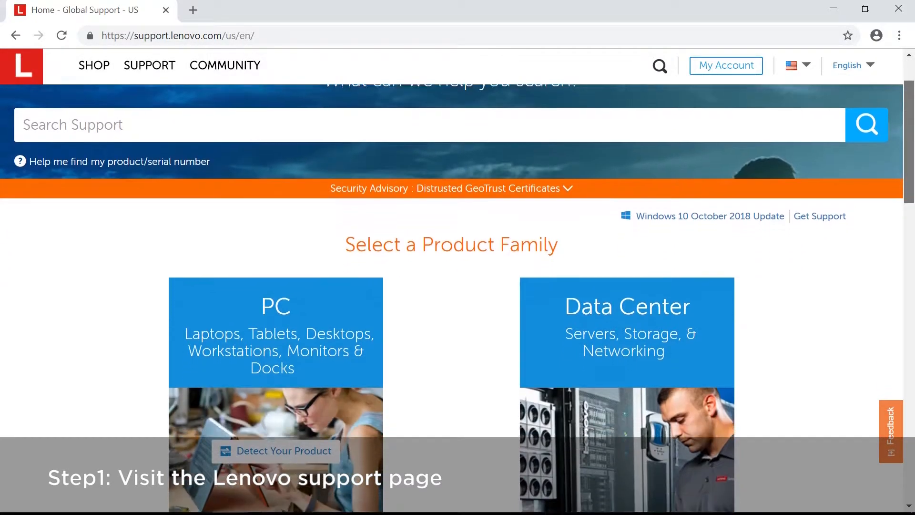
scroll(down, 3)
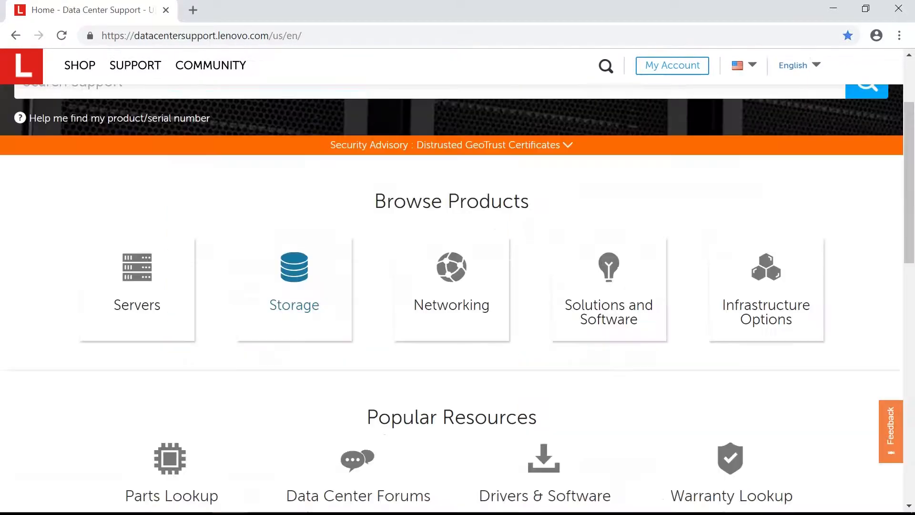
scroll(down, 3)
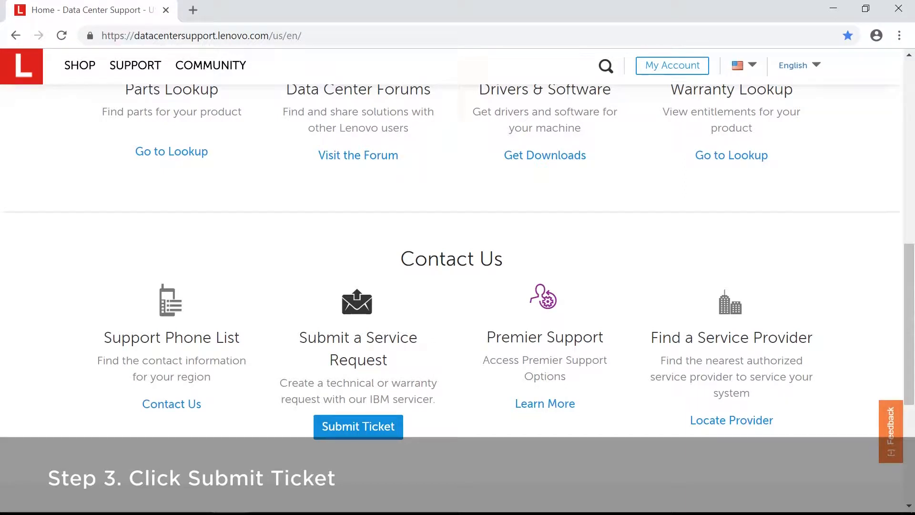
- Enter the IBM ticket site from Submit Ticket and log in with the IBMid and password
click(357, 427)
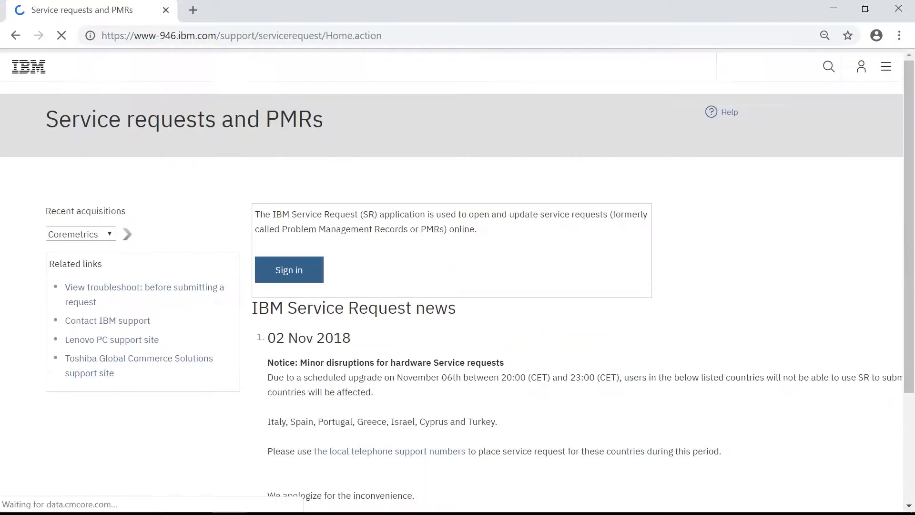
click(288, 269)
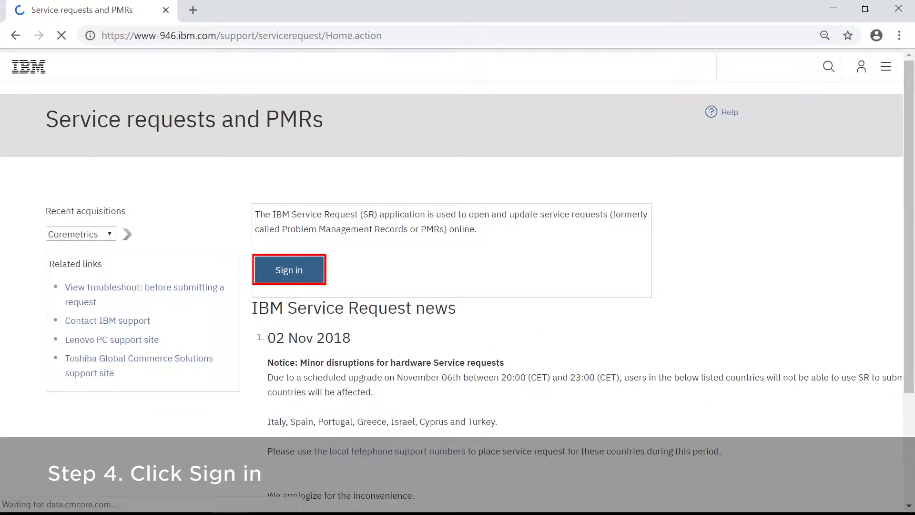
click(288, 270)
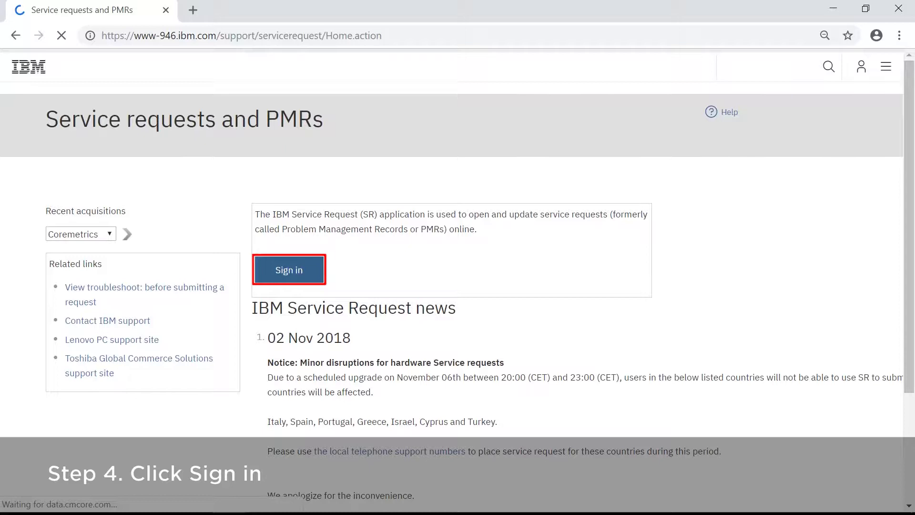
click(288, 269)
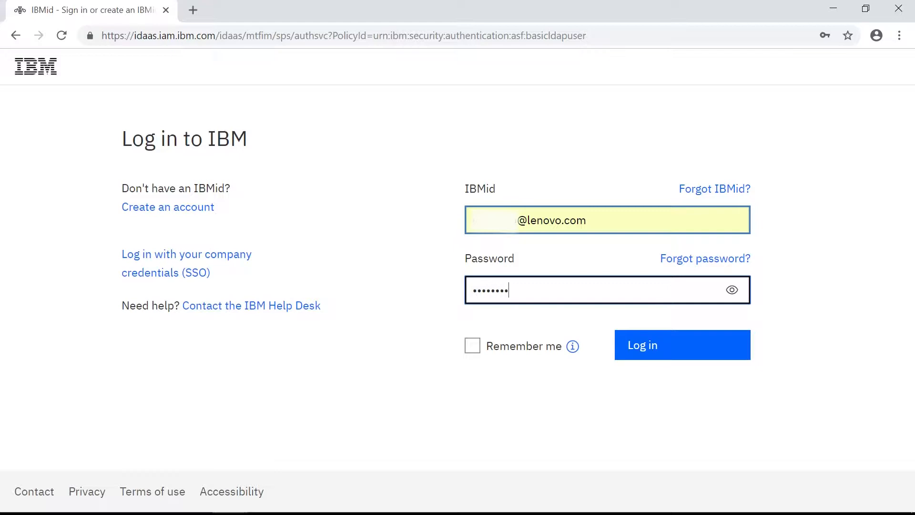
click(682, 344)
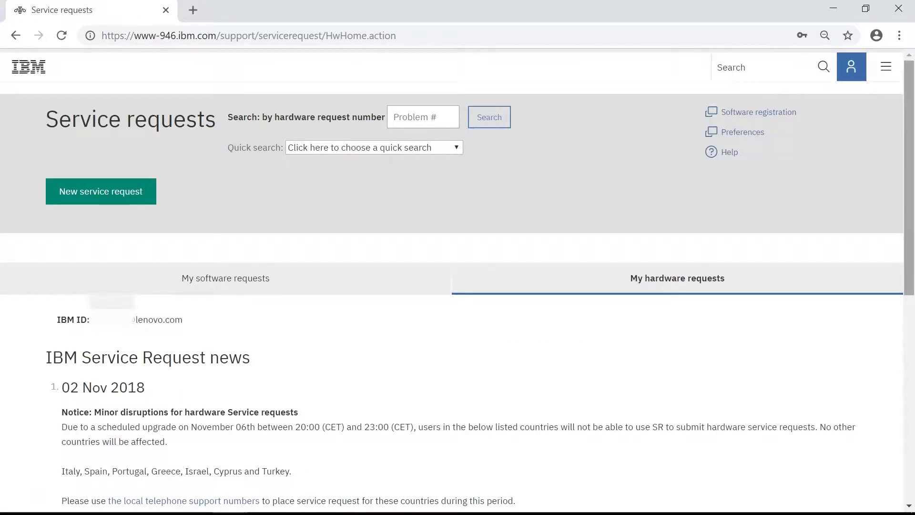
- Start a new service request and choose 'I am having a problem with hardware'
click(100, 192)
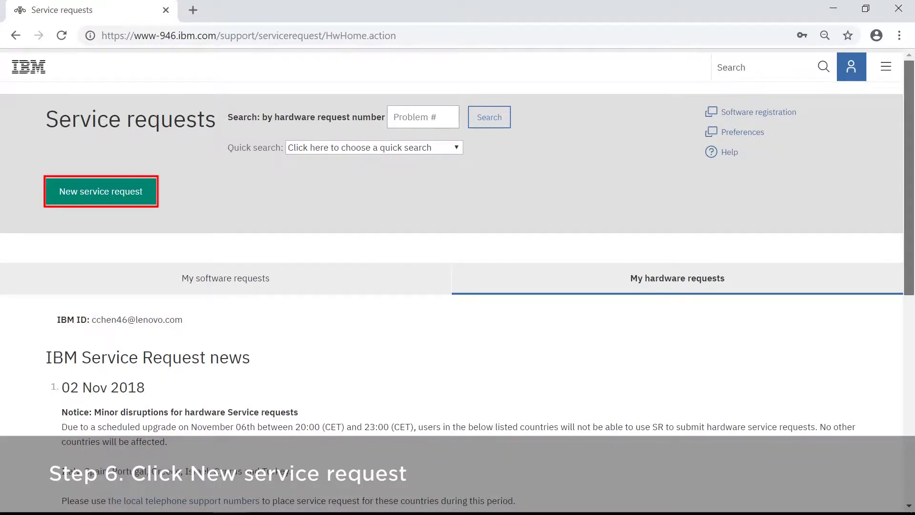
click(100, 191)
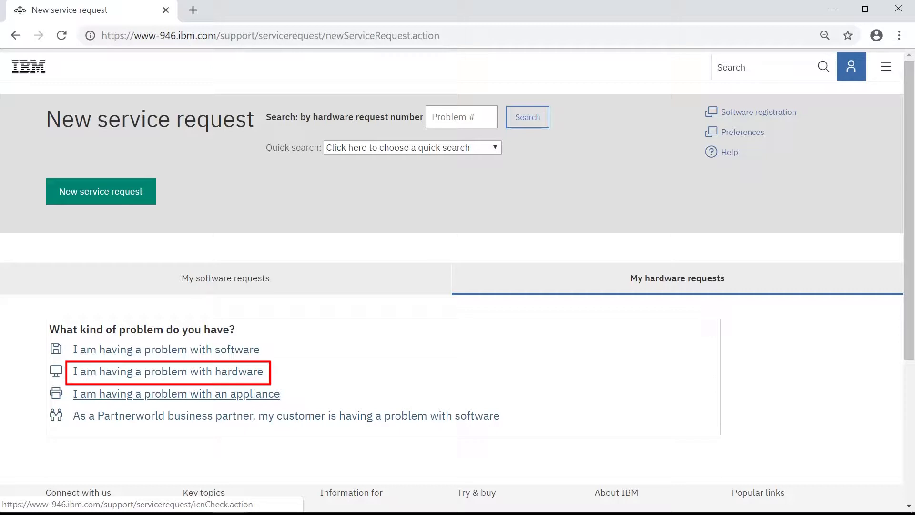
click(166, 371)
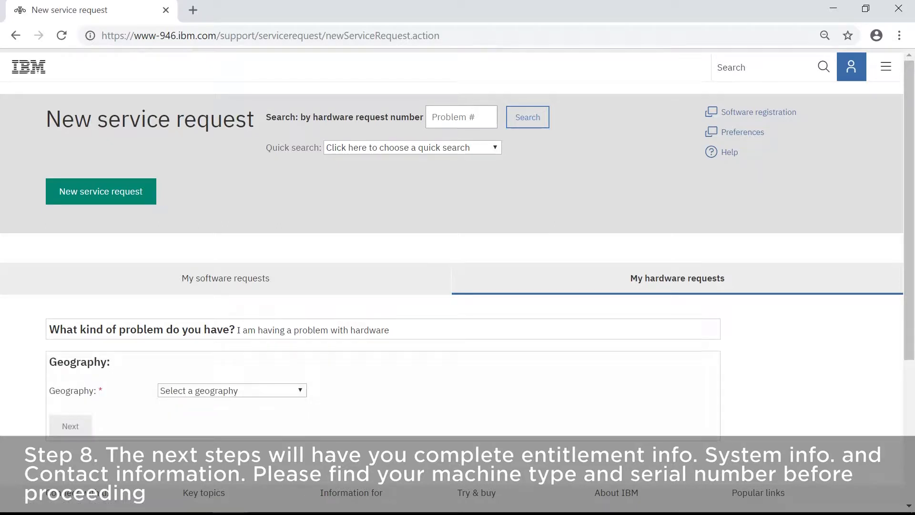
- Choose Taiwan as the geography and continue to the machine details
scroll(down, 3)
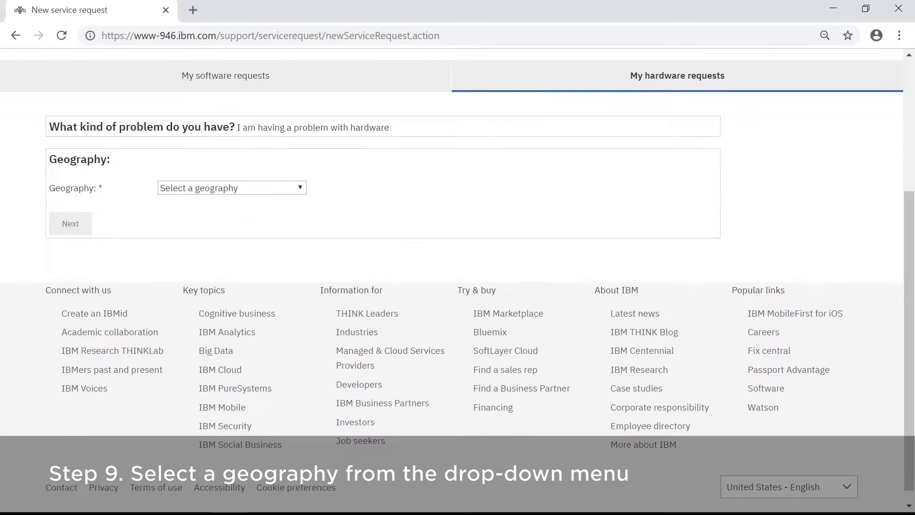
click(231, 188)
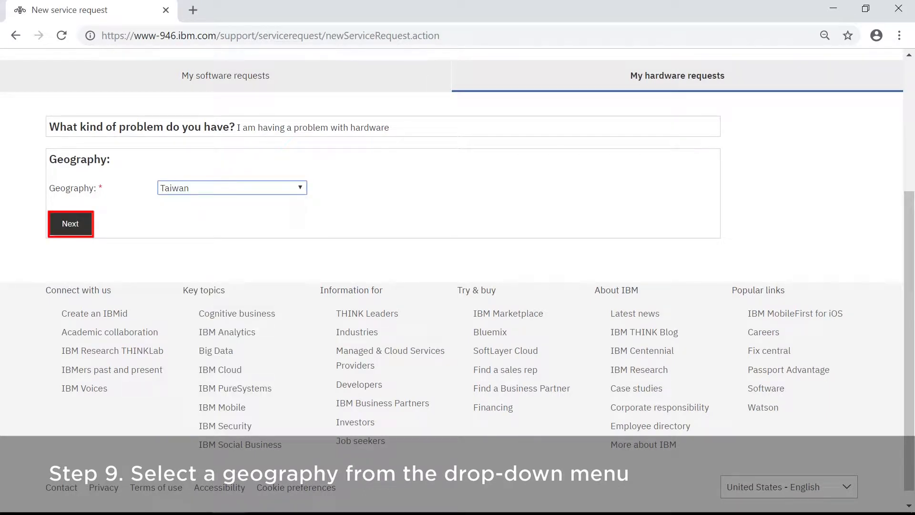
click(69, 224)
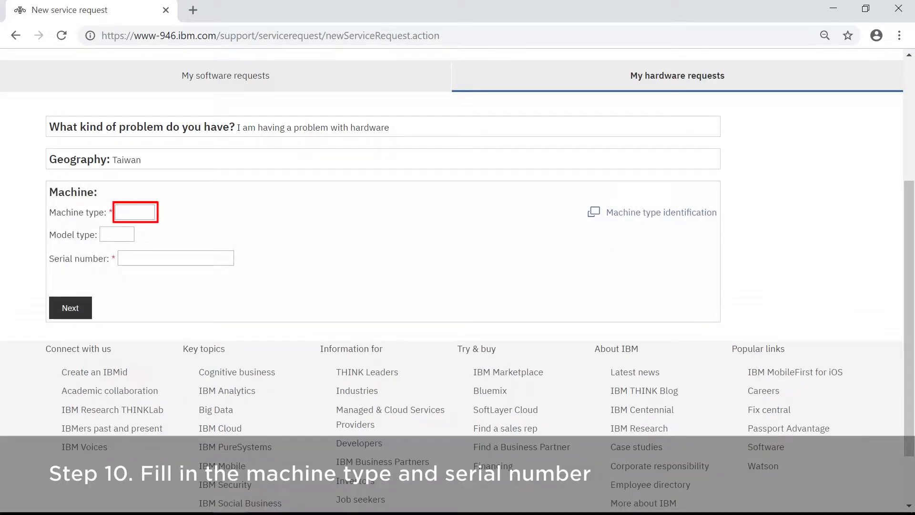
- Record machine type 20L6 with serial number PF18SUY2 and continue
text(PF18SUY2)
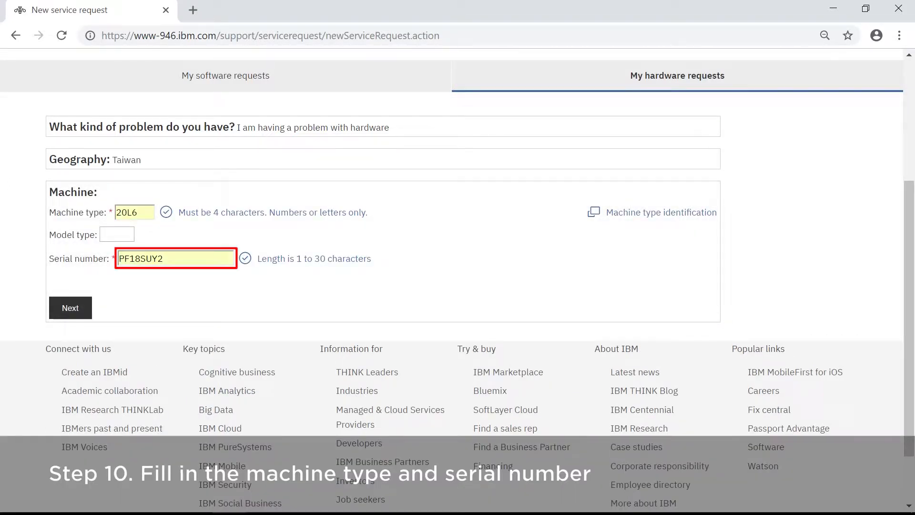
click(69, 308)
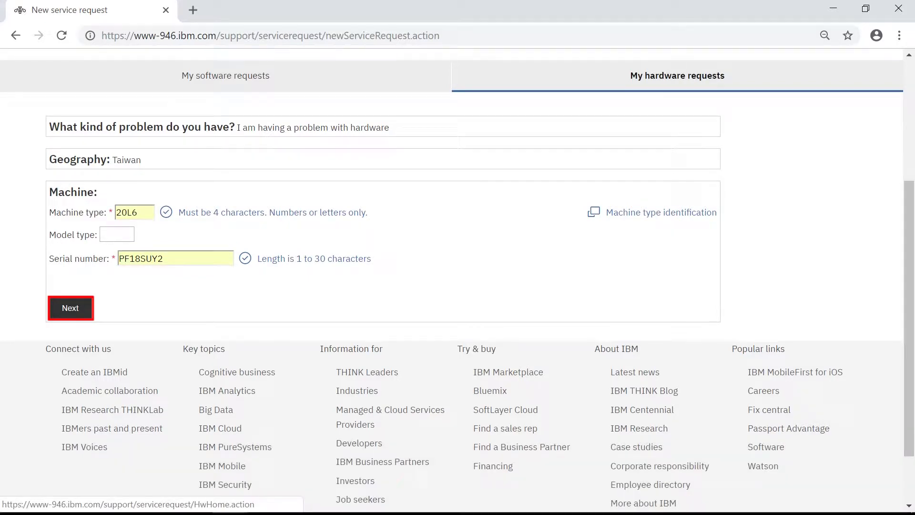
click(70, 308)
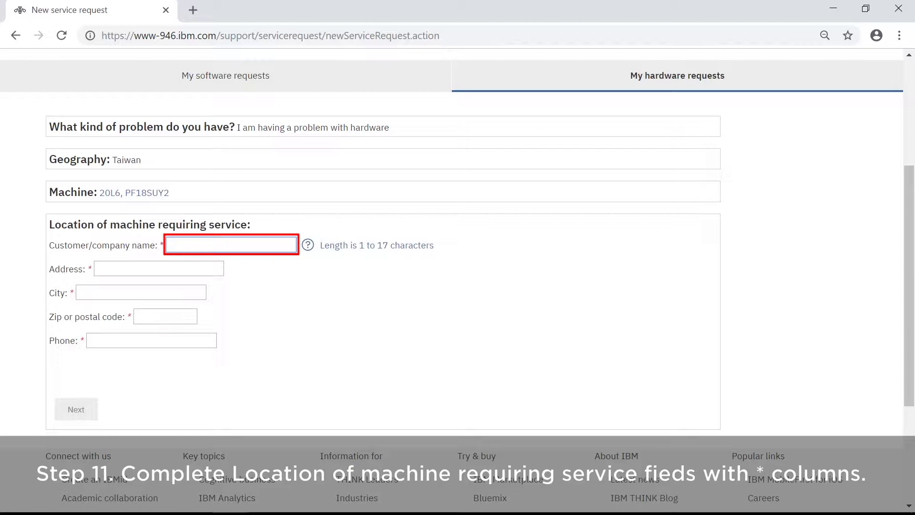
click(160, 268)
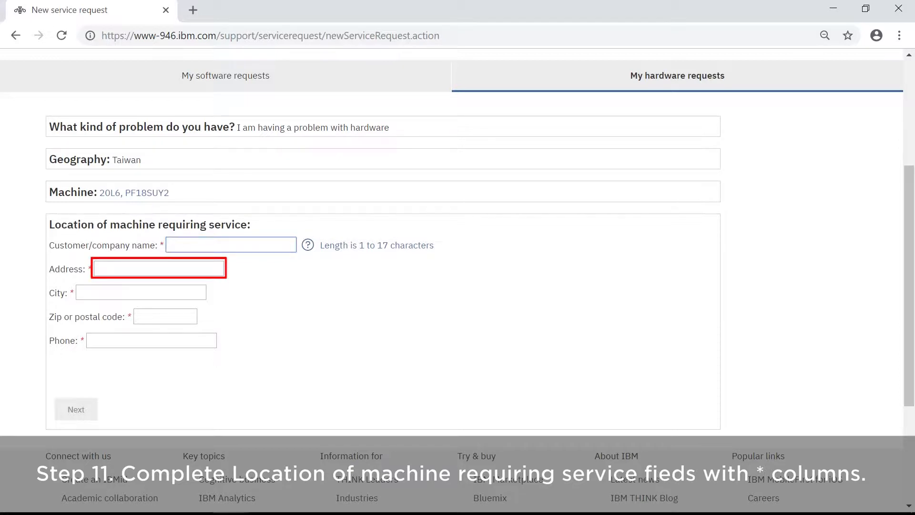
click(141, 292)
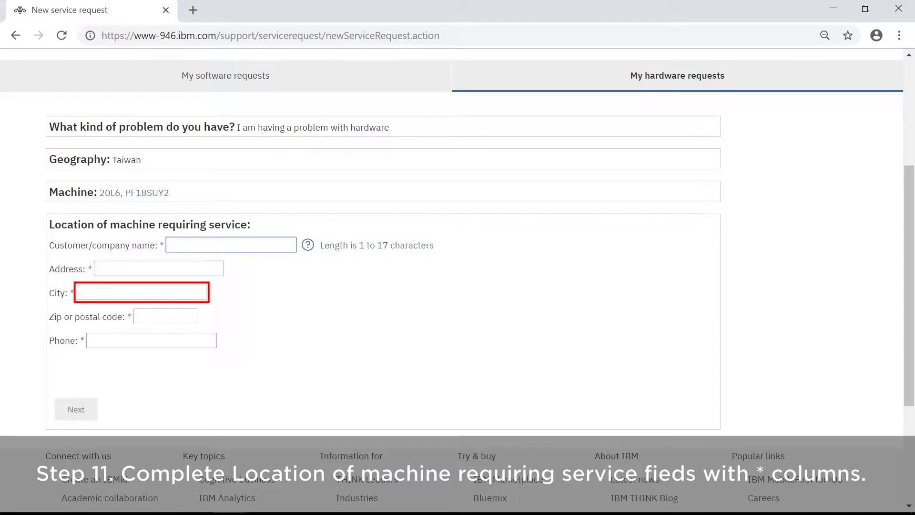
text(+886912345678)
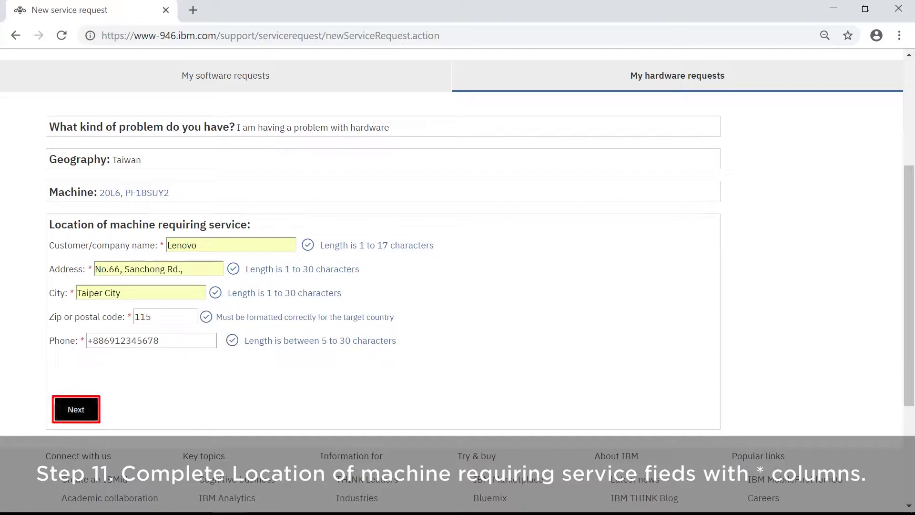
click(75, 409)
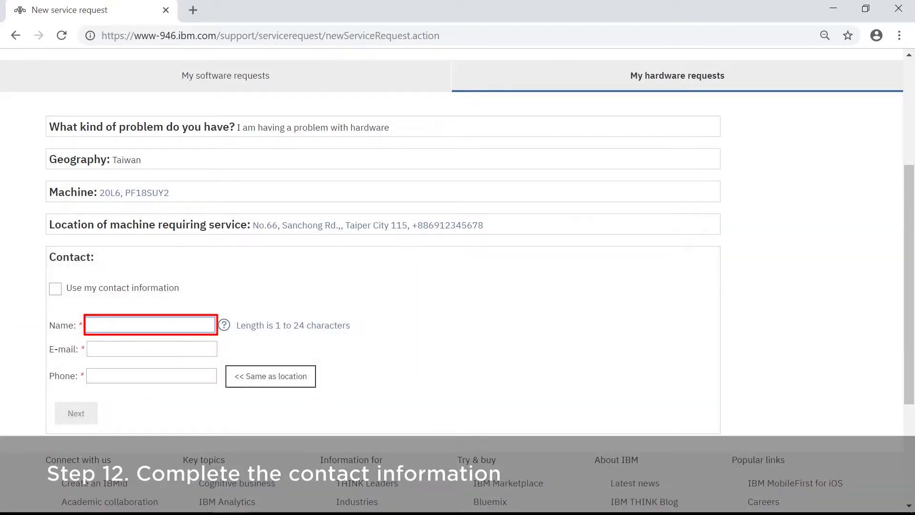
- Enter the contact name, copy the location phone into contact phone and continue
click(151, 349)
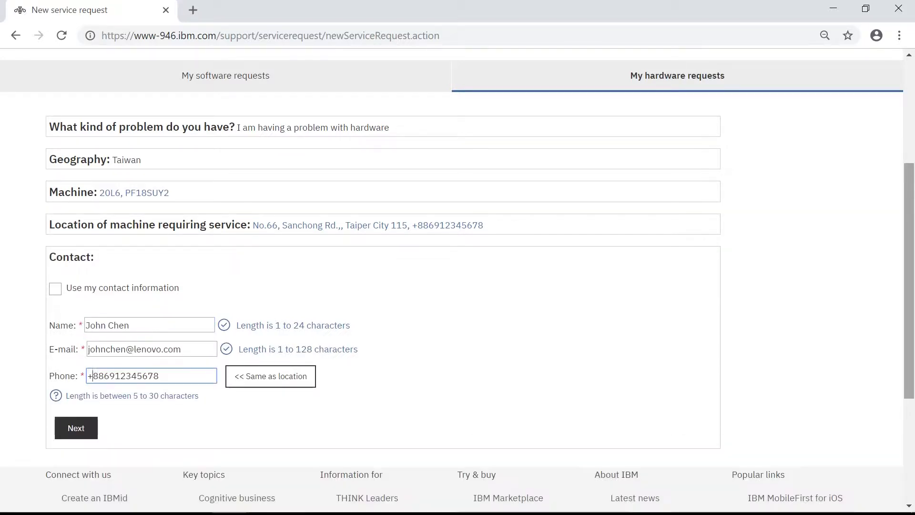
click(270, 376)
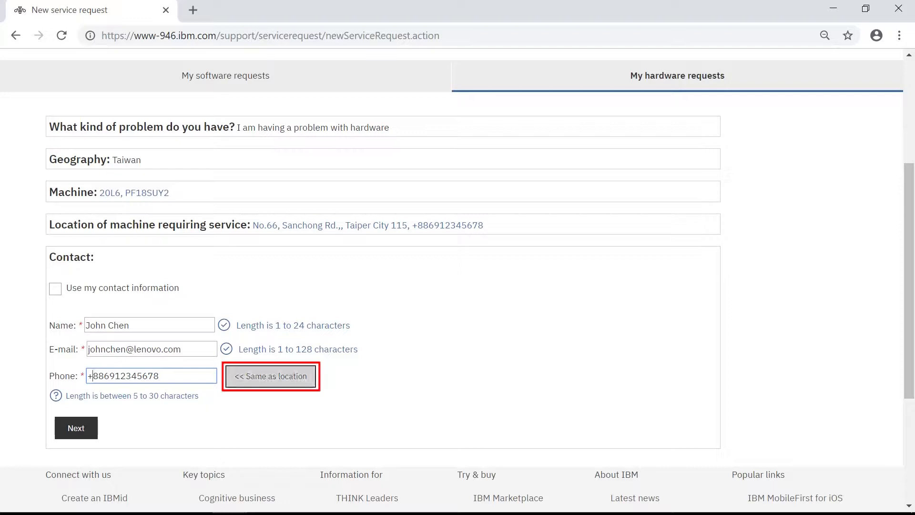
click(270, 376)
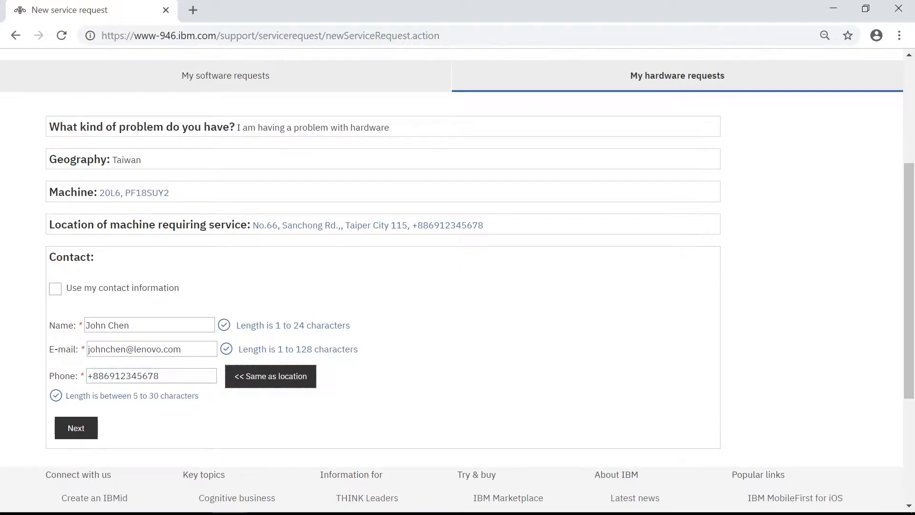
click(76, 428)
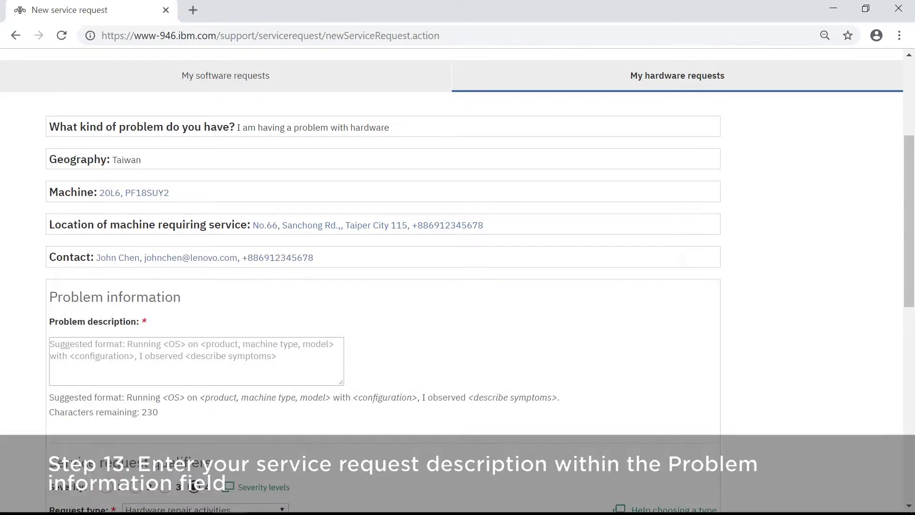
- Describe the server hardware fault, then review and close the severity levels explanation
text(The)
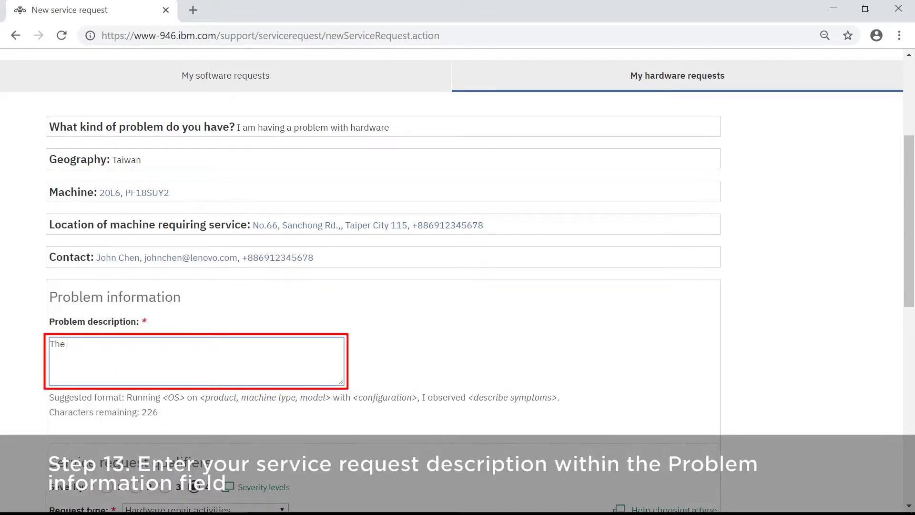
text(server was running .. .operation/program/hardware change..>)
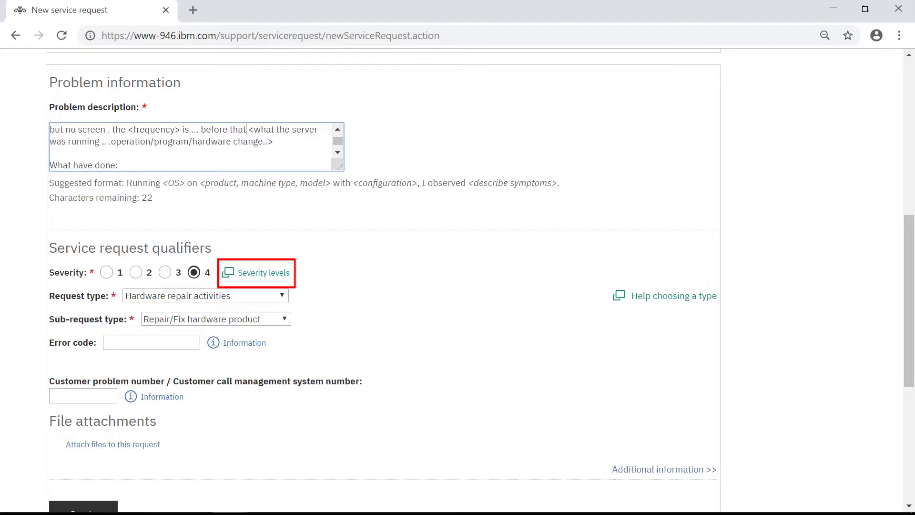
click(263, 273)
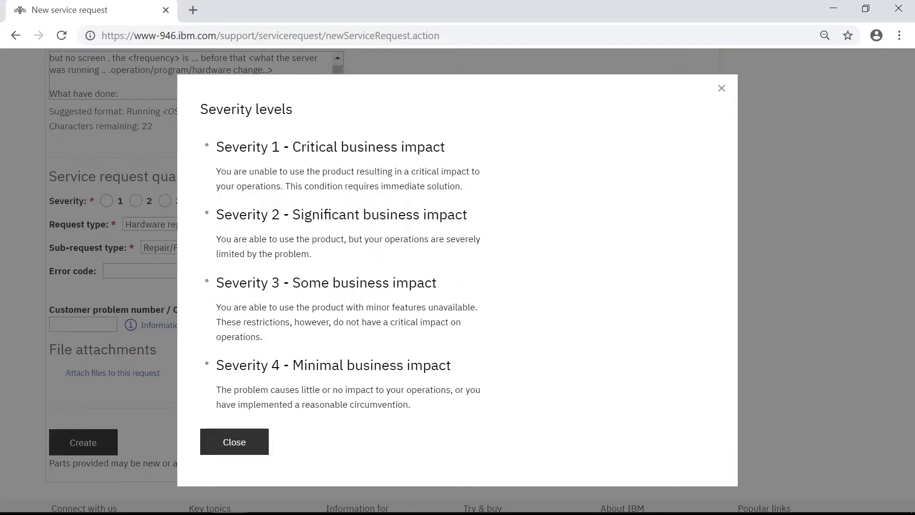
mouse_move(234, 441)
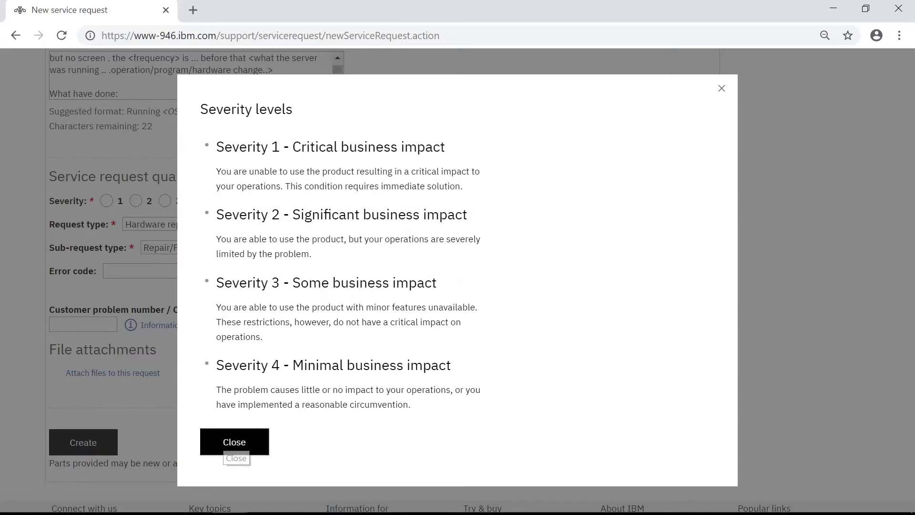
click(235, 442)
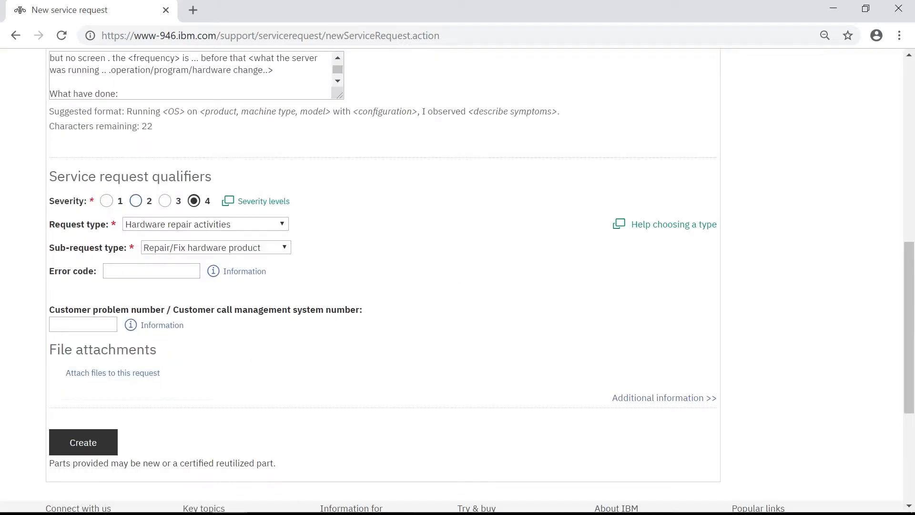
- Set severity to 2 and keep Repair/Fix hardware product as the sub-request type
click(135, 200)
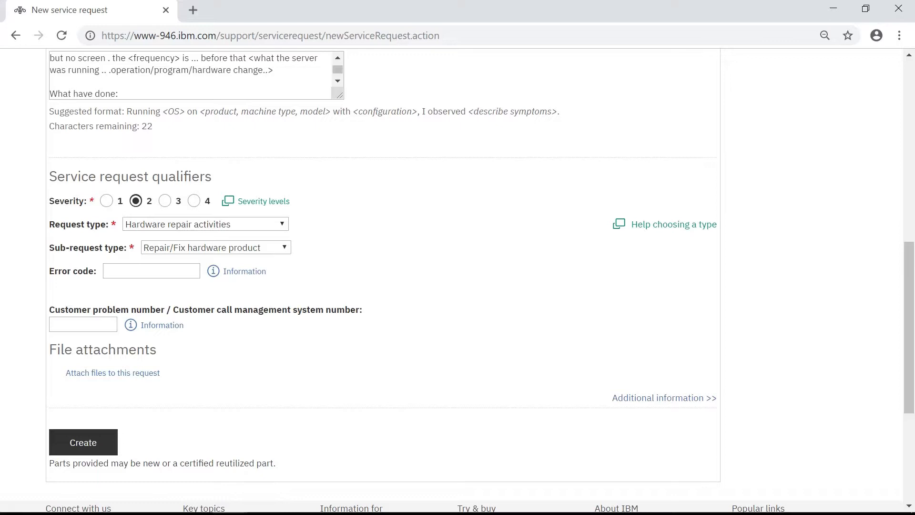
click(214, 247)
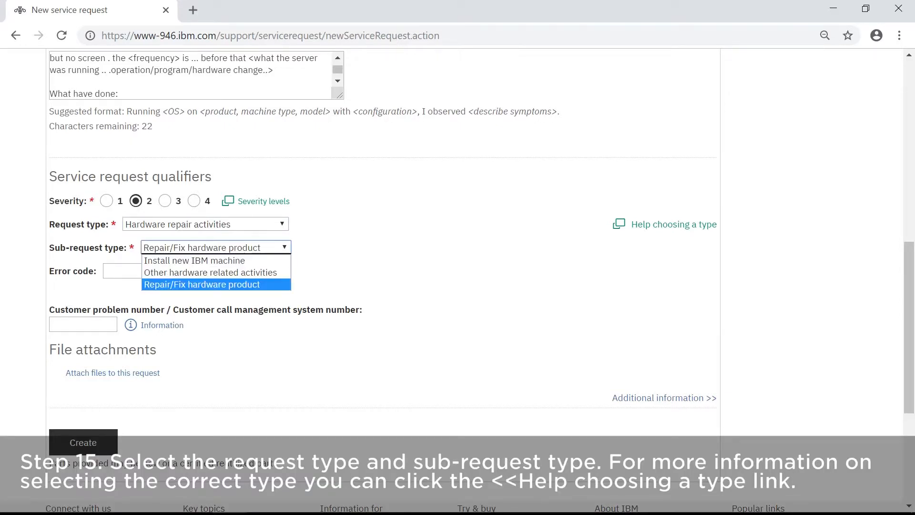
click(201, 285)
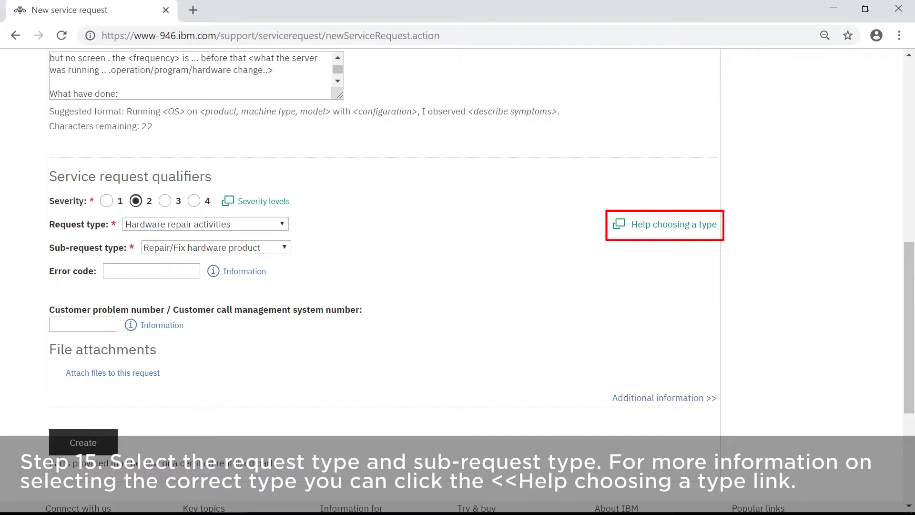
- Review the 'Help choosing a type' guidance and close it
click(664, 225)
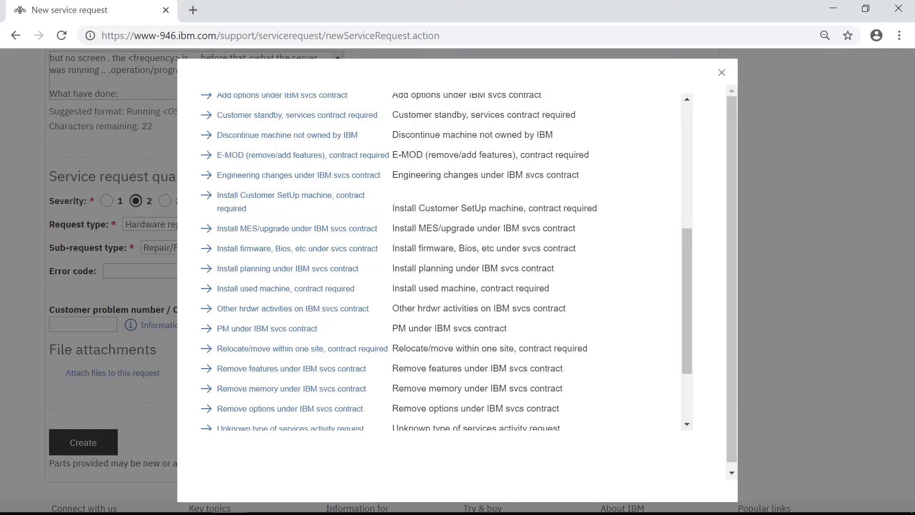
scroll(down, 3)
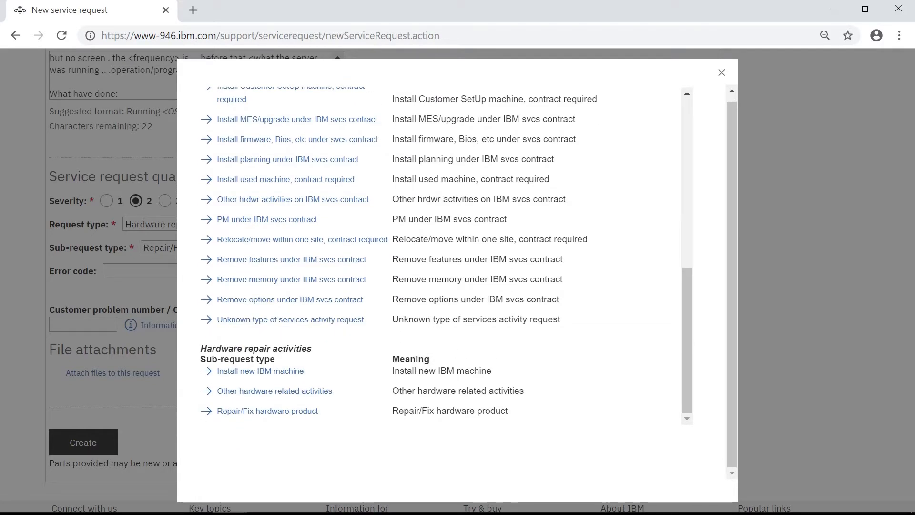
click(722, 71)
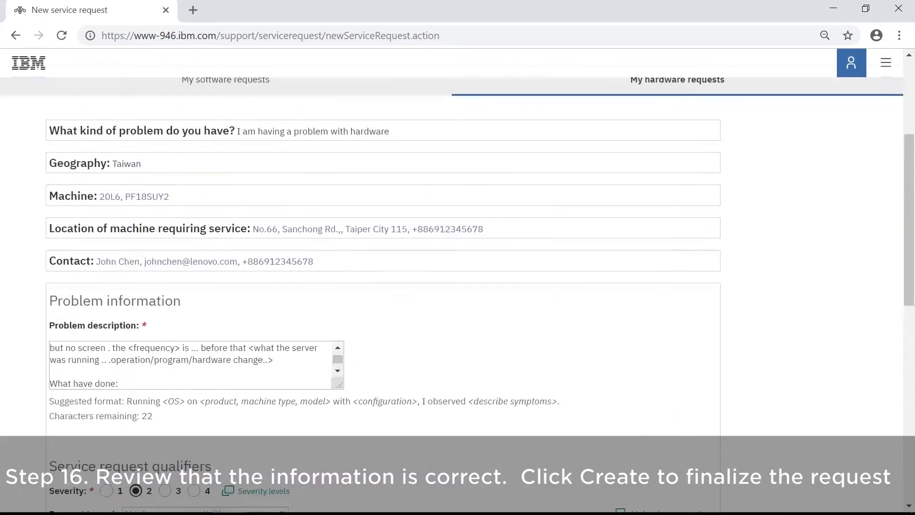
- Review the completed form and create the service request
scroll(down, 3)
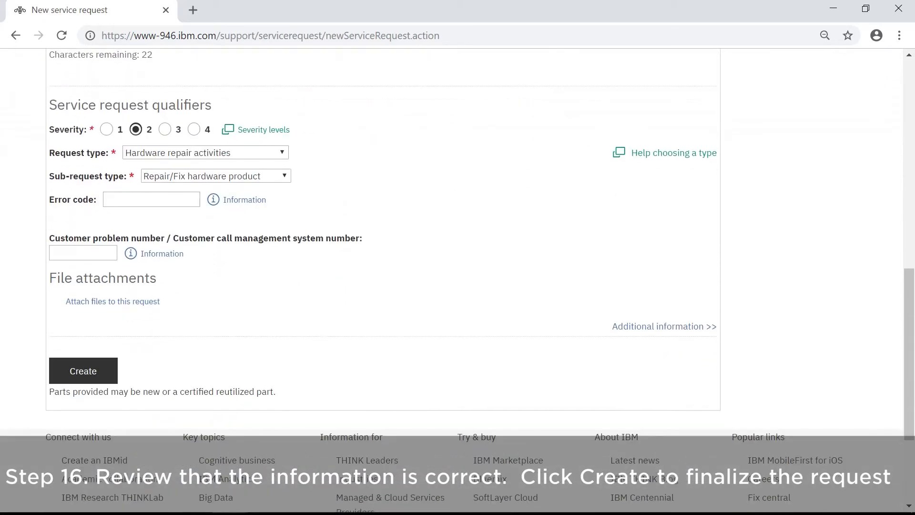
click(82, 371)
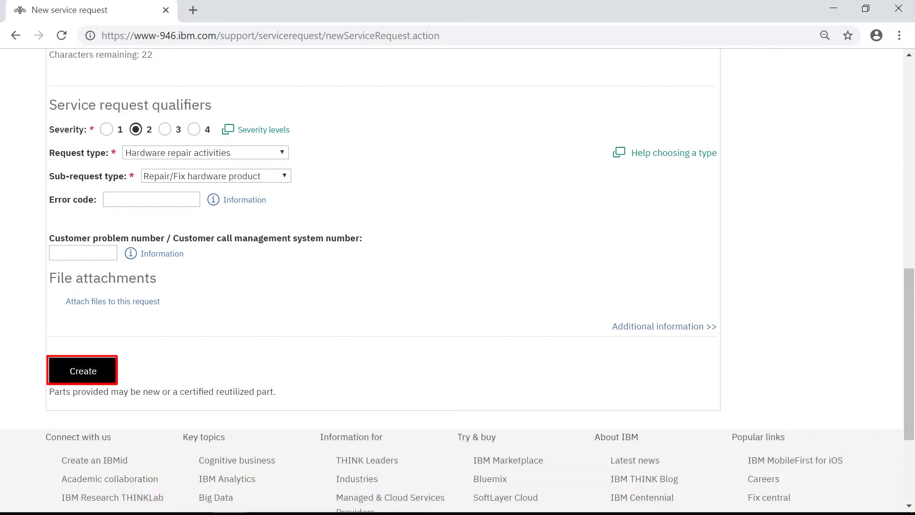
click(82, 371)
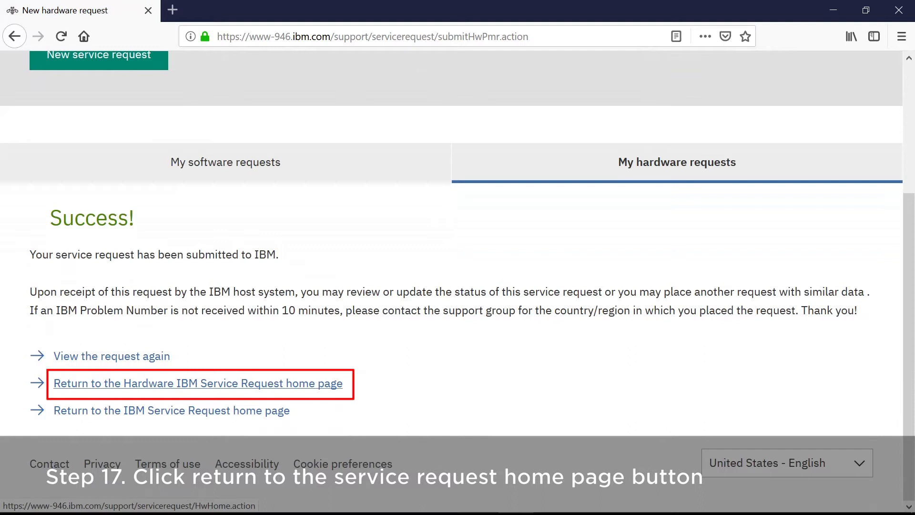
click(198, 384)
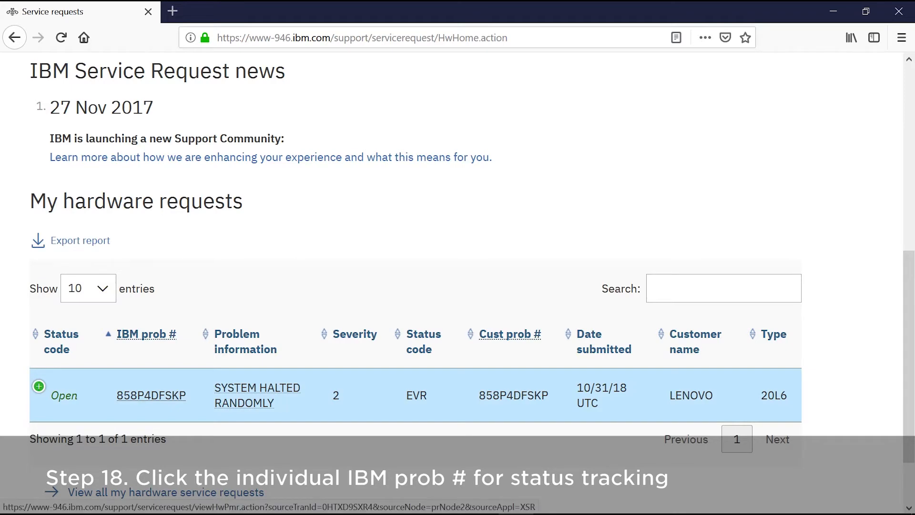
click(150, 395)
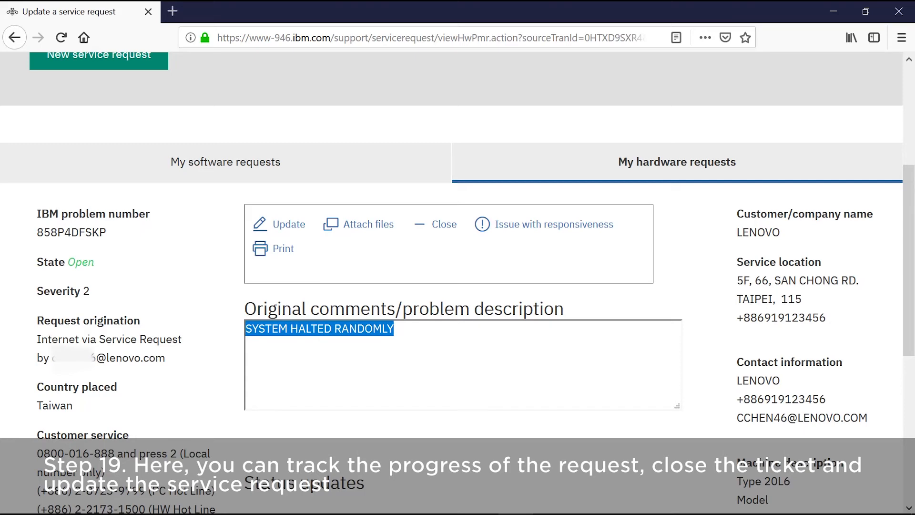
click(287, 223)
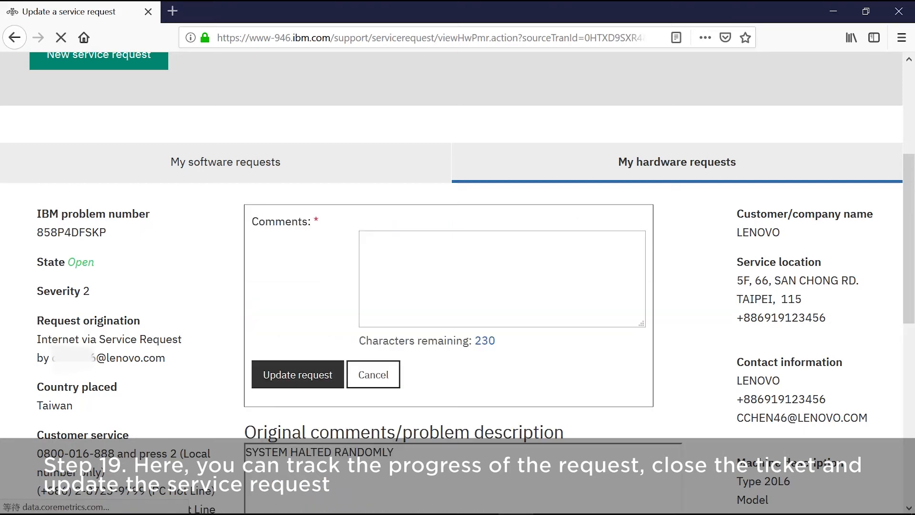